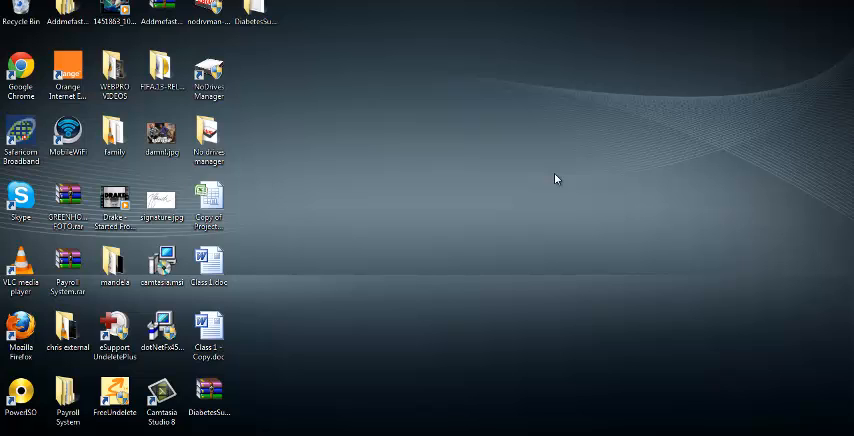
mouse_move(552, 180)
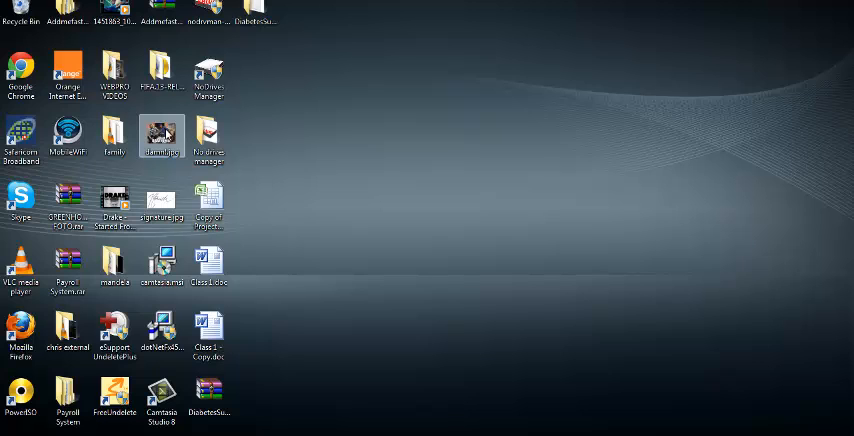
Open the FIFA Reloaded game folder from the desktop in Windows Explorer.
click(160, 76)
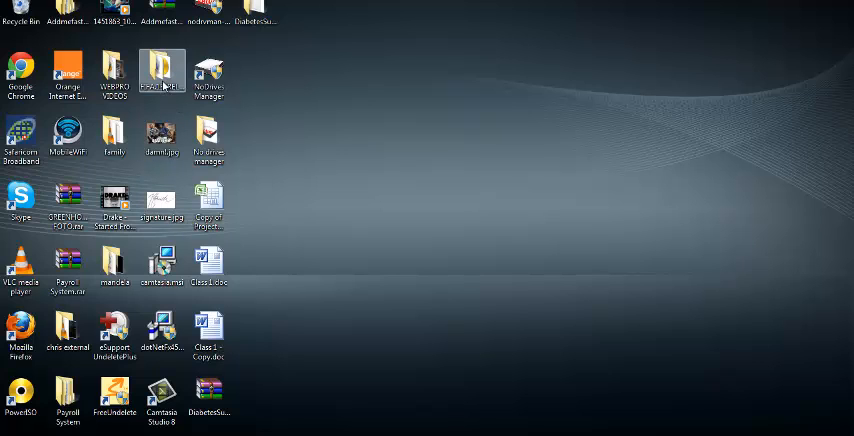
double_click(160, 70)
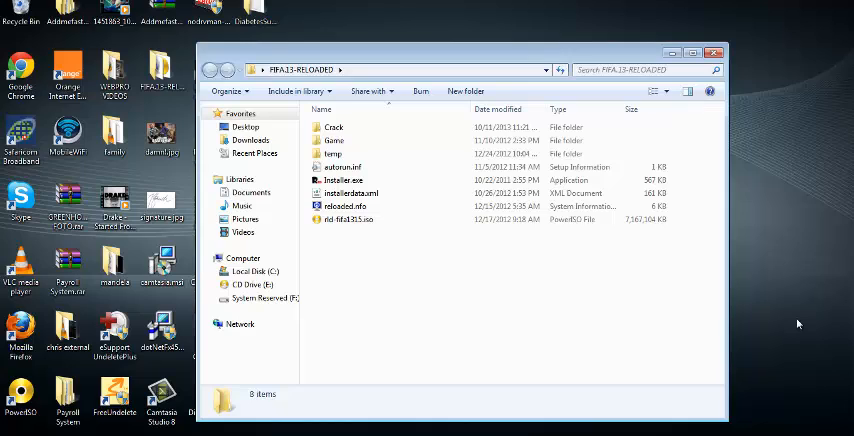
mouse_move(276, 322)
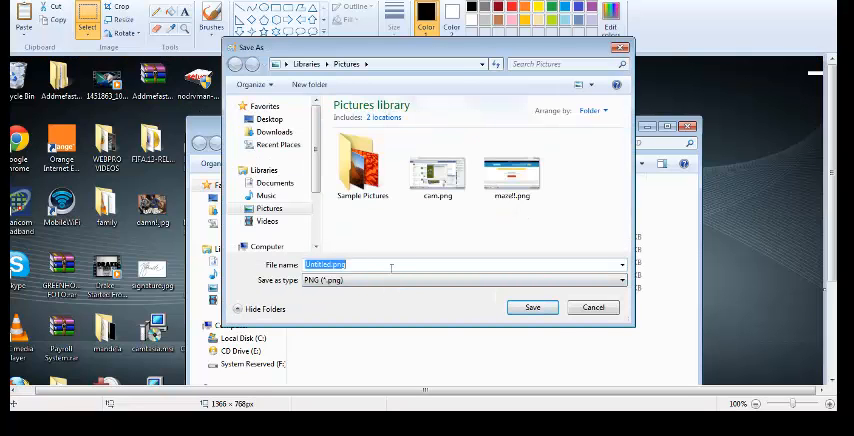
Name the screenshot 'my desktop screenshot' and save it as a PNG.
text(my des)
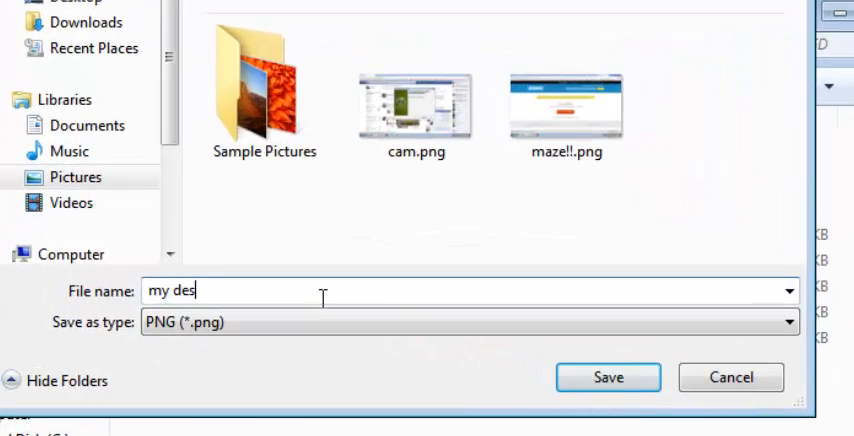
text(top scr)
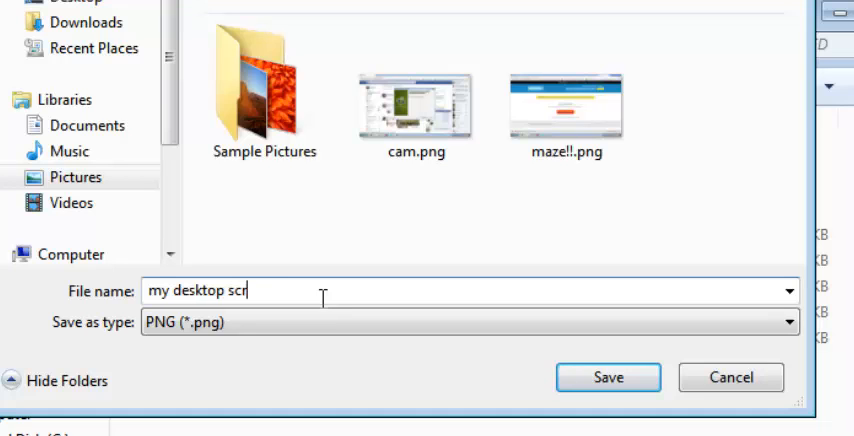
text(eenshot)
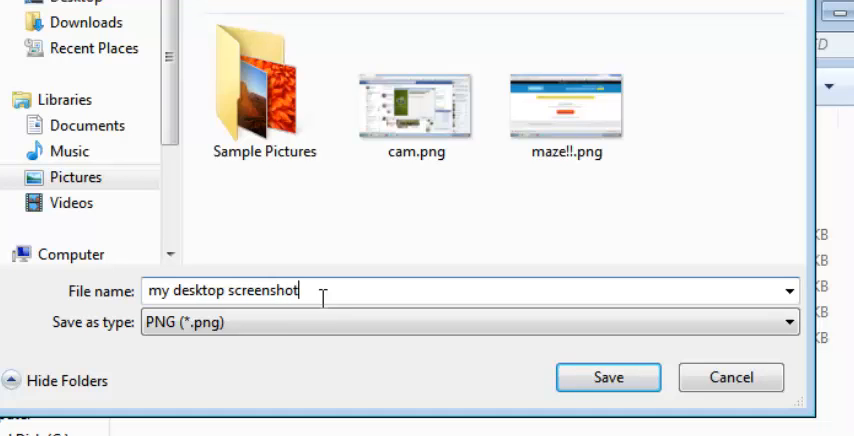
mouse_move(504, 412)
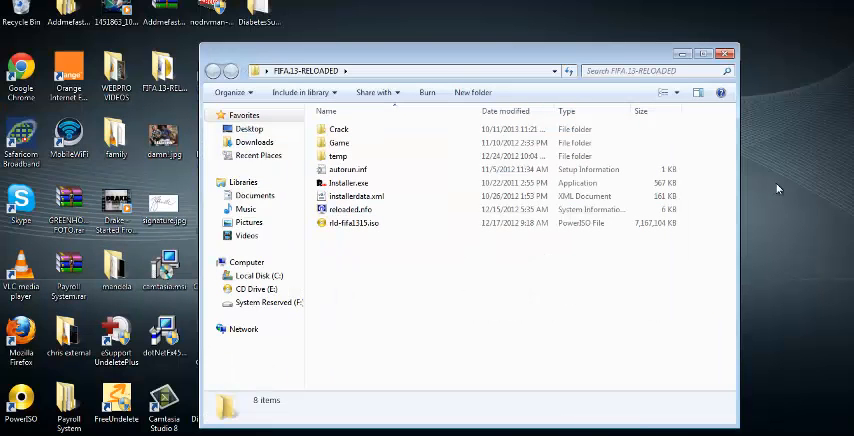
Close the game folder window and move the new PNG file to the desktop centre.
click(728, 54)
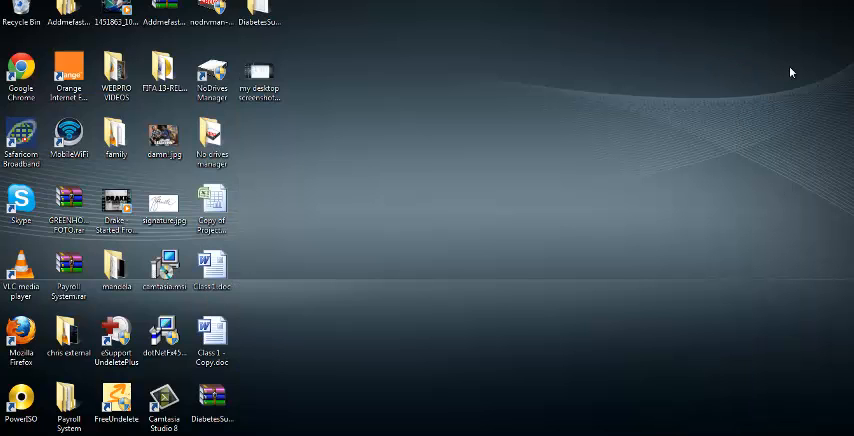
click(260, 72)
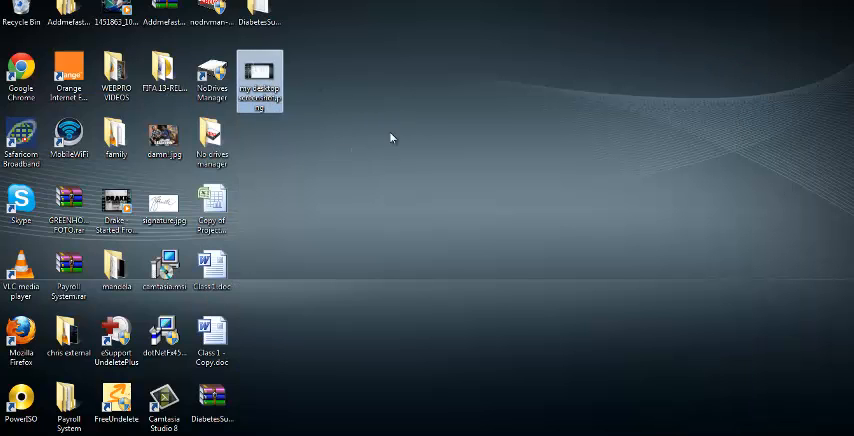
drag(260, 80, 404, 148)
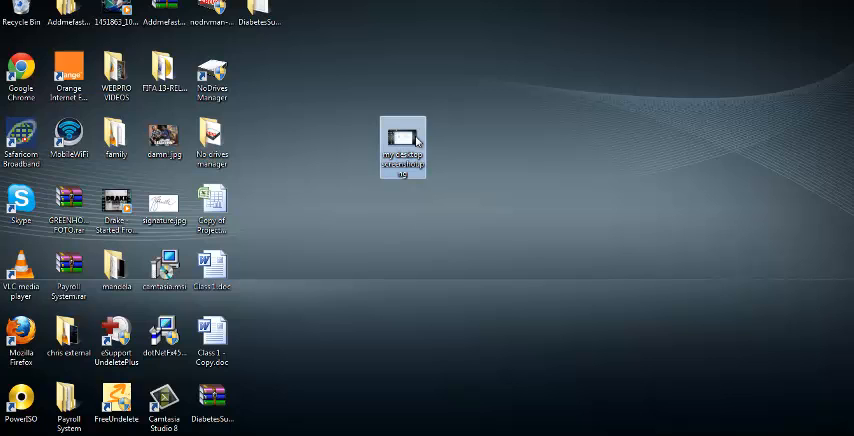
Open my desktop screenshot.png in Windows Photo Viewer.
double_click(402, 148)
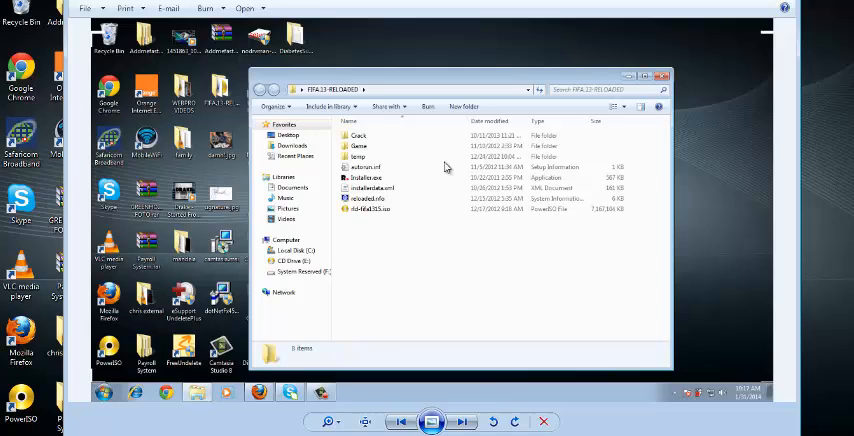
mouse_move(416, 200)
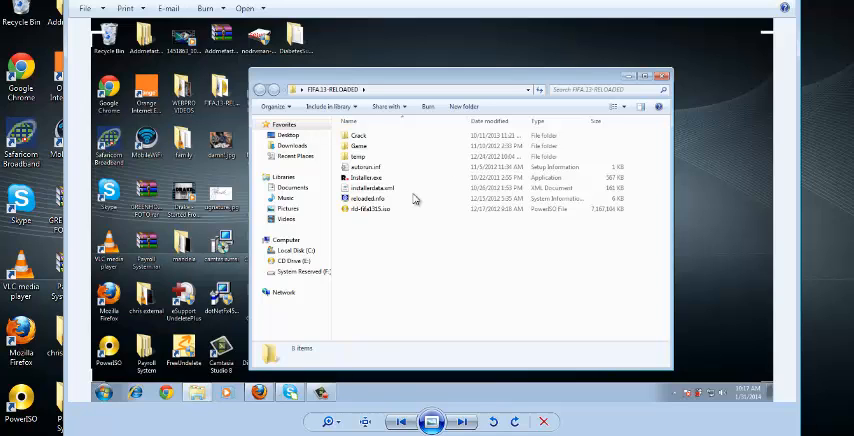